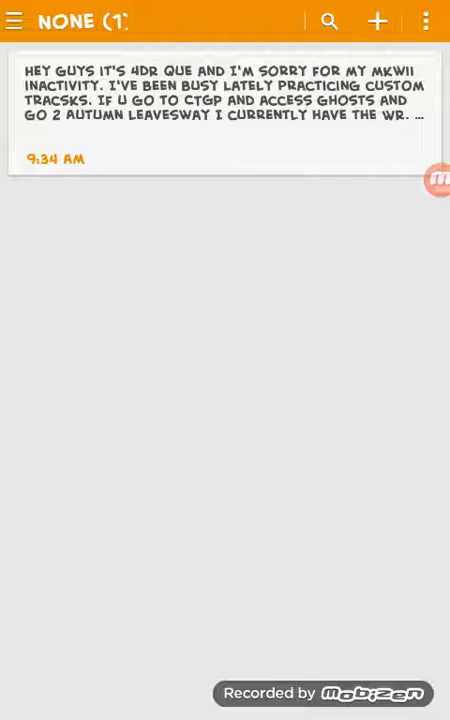
- Open the MKWii inactivity and custom tracks note for editing from the notes list
{"action": "left_click", "coordinate": [224, 100]}
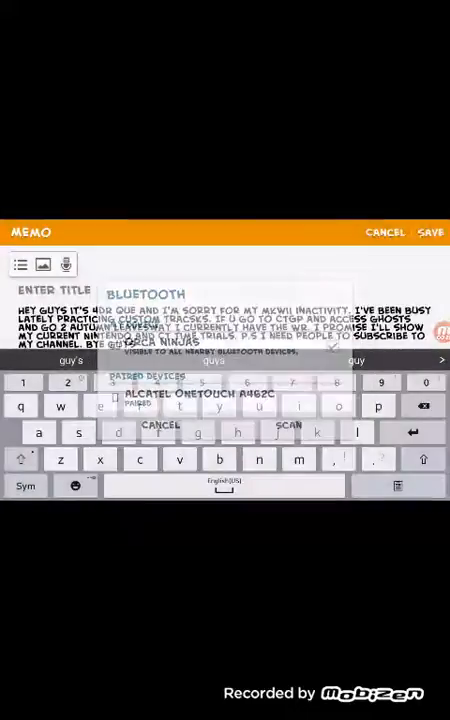
- Dismiss the Bluetooth picker, save the finished message, and reopen the note in reading view
{"action": "left_click", "coordinate": [162, 424]}
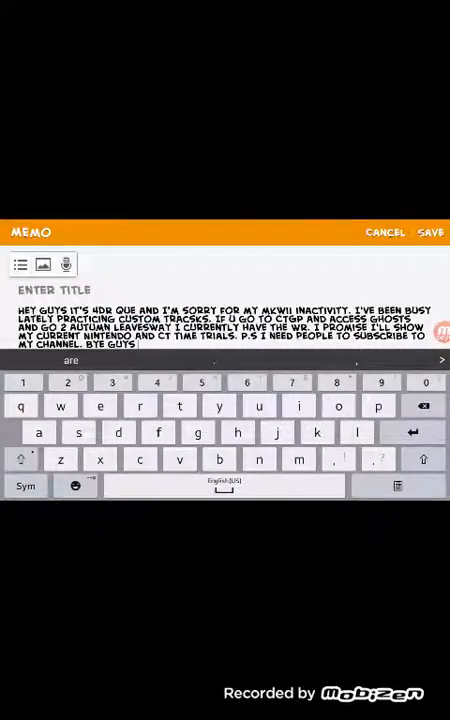
{"action": "left_click", "coordinate": [72, 486]}
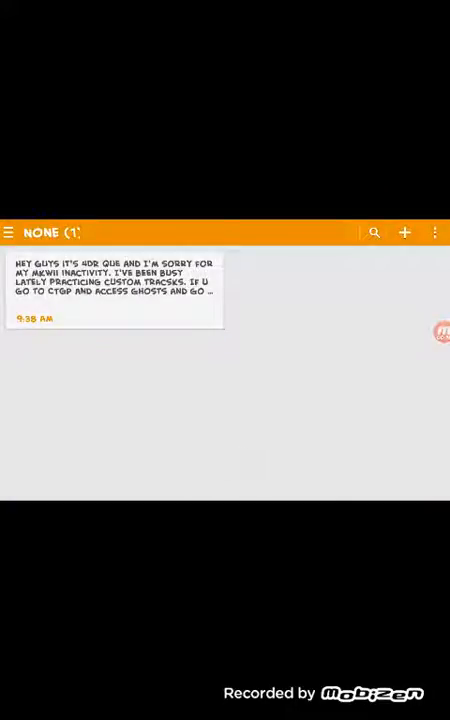
{"action": "left_click", "coordinate": [112, 284]}
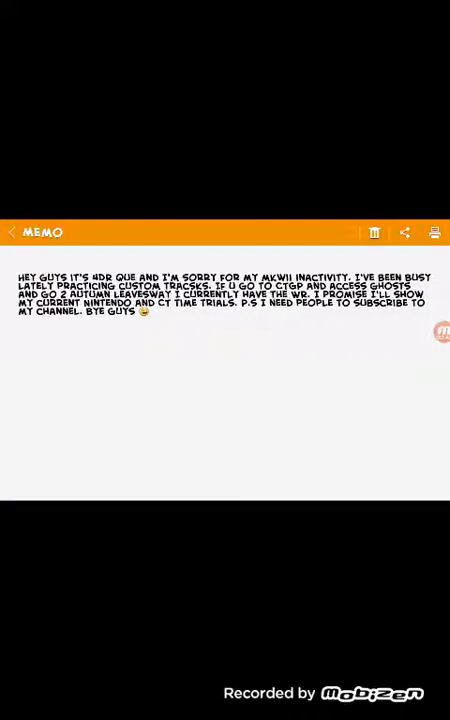